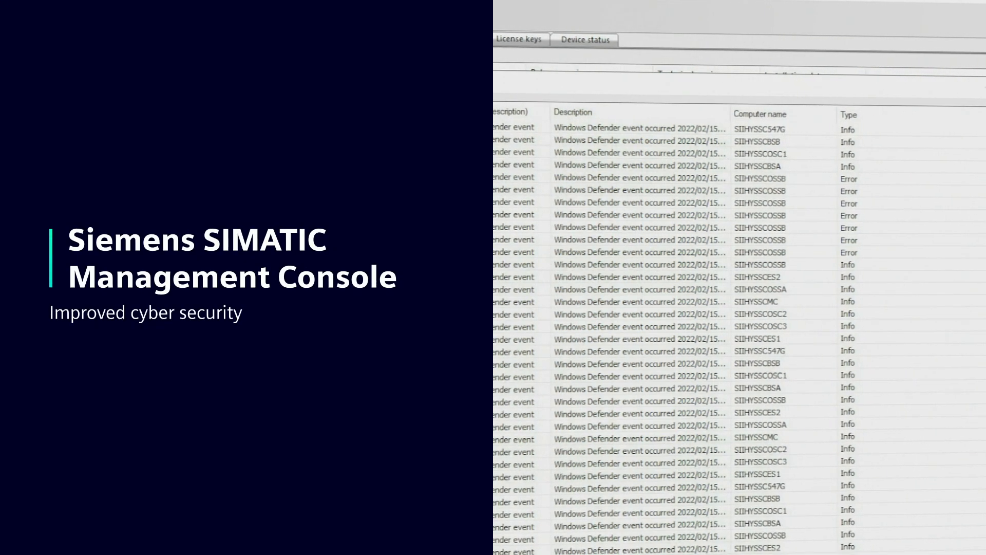
- Select a Windows Defender event entry and scroll through the event list
click(649, 152)
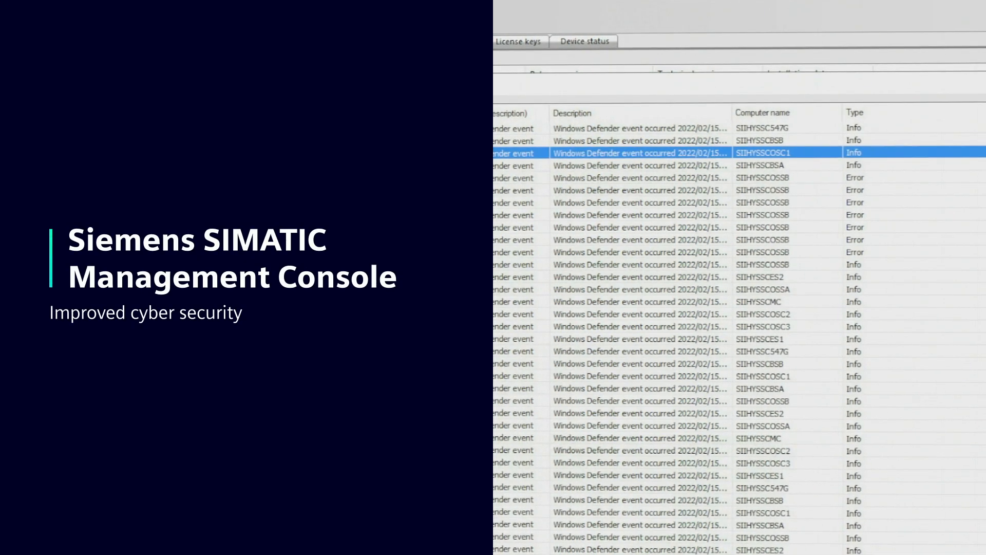
scroll(down, 3)
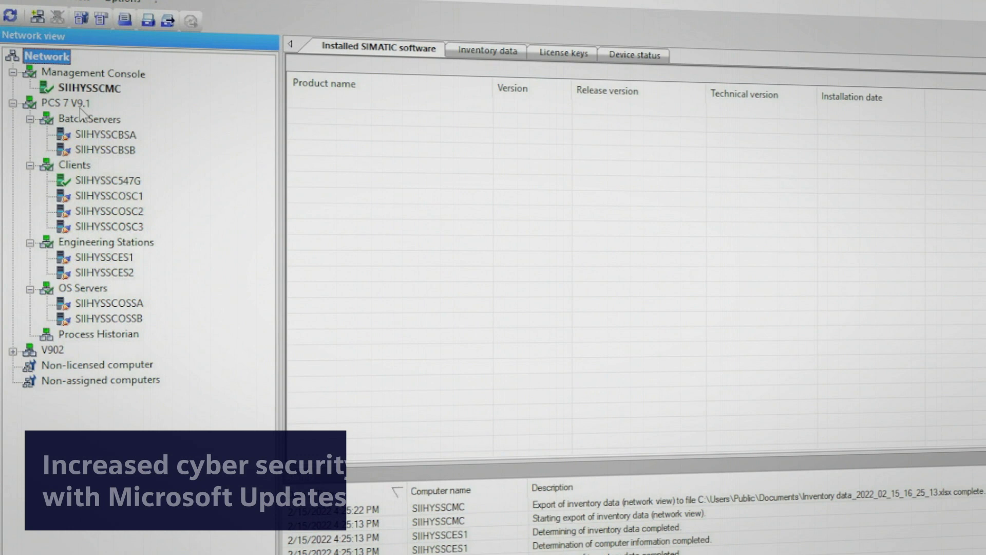
- Launch Install Microsoft Software Updates for the PCS 7 V9.1 group from its context menu
right_click(55, 104)
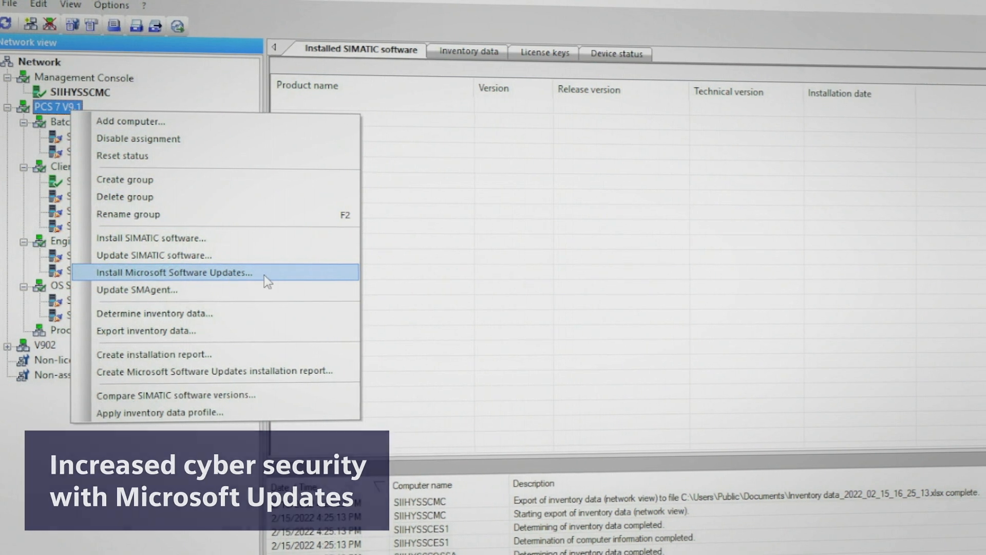
click(173, 272)
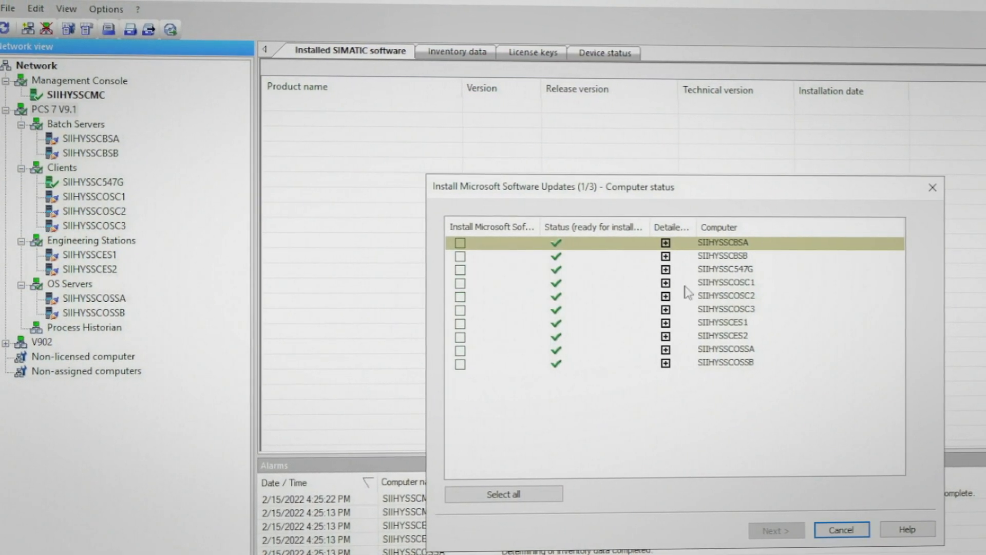
- Select all listed computers and advance past the startup behavior page to the requirements step
click(504, 494)
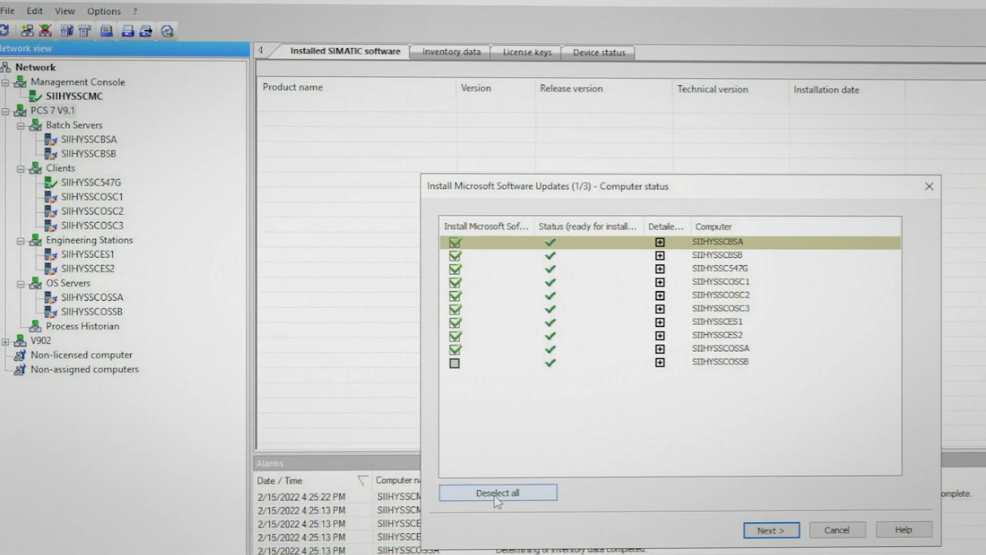
click(770, 544)
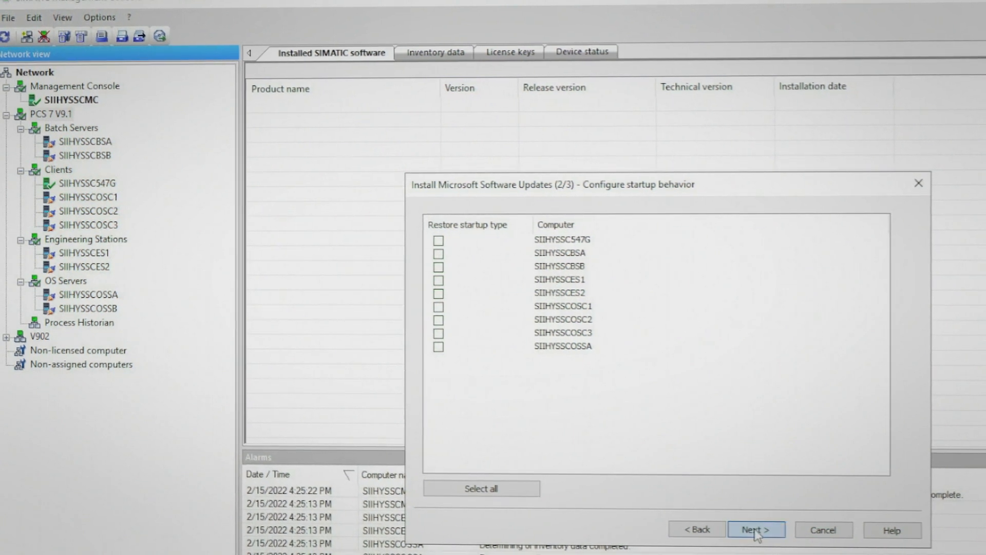
click(757, 529)
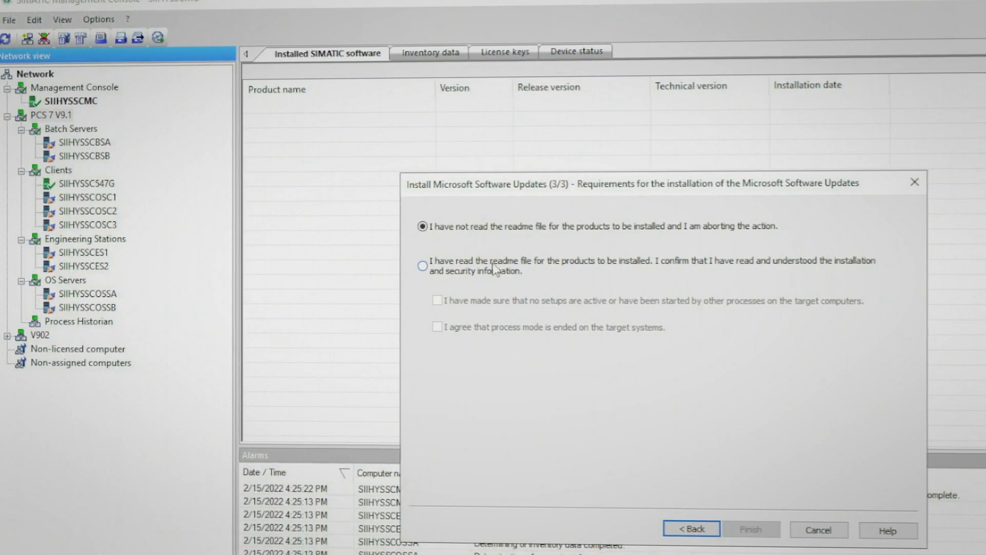
- Confirm readme read, no other setups running, process mode ended, and finish to start installation
click(422, 265)
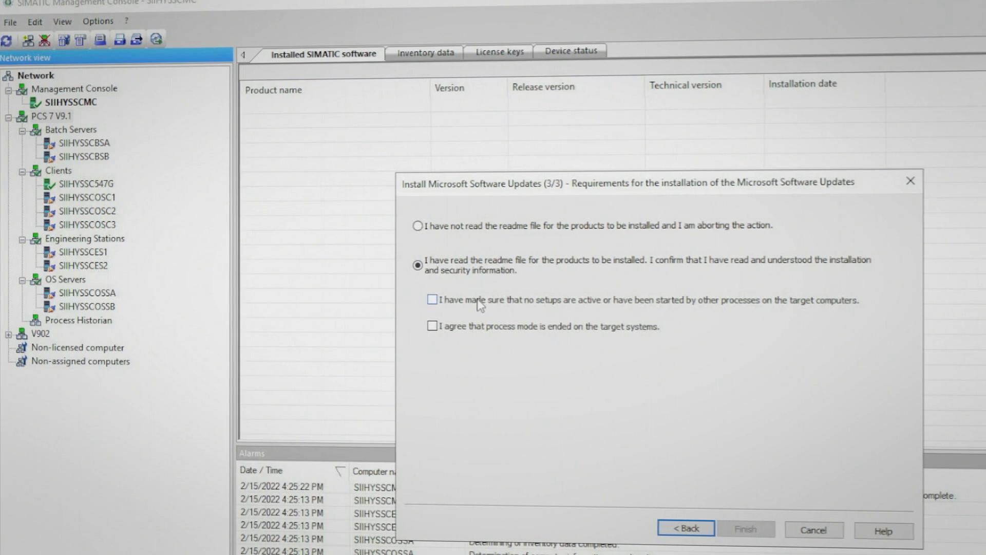
click(432, 300)
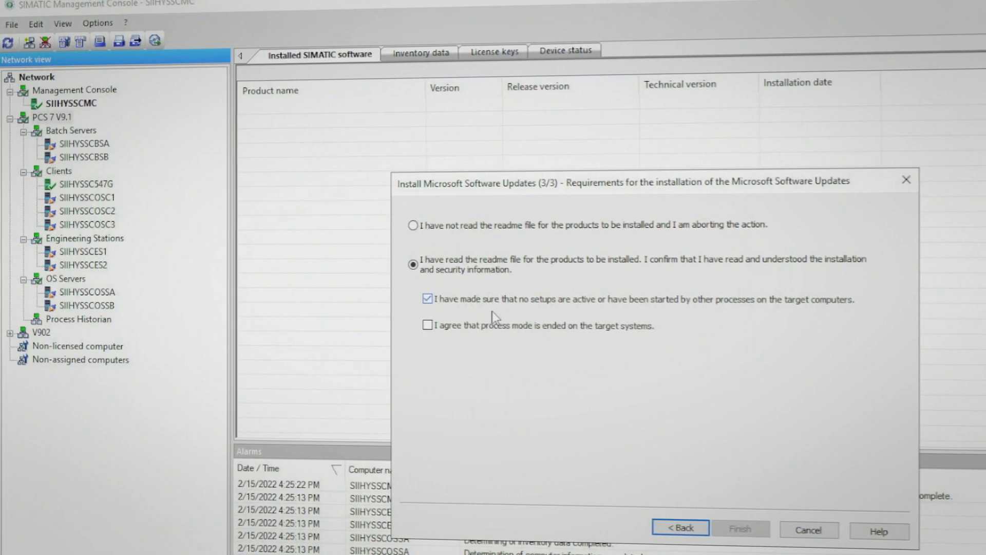
click(428, 324)
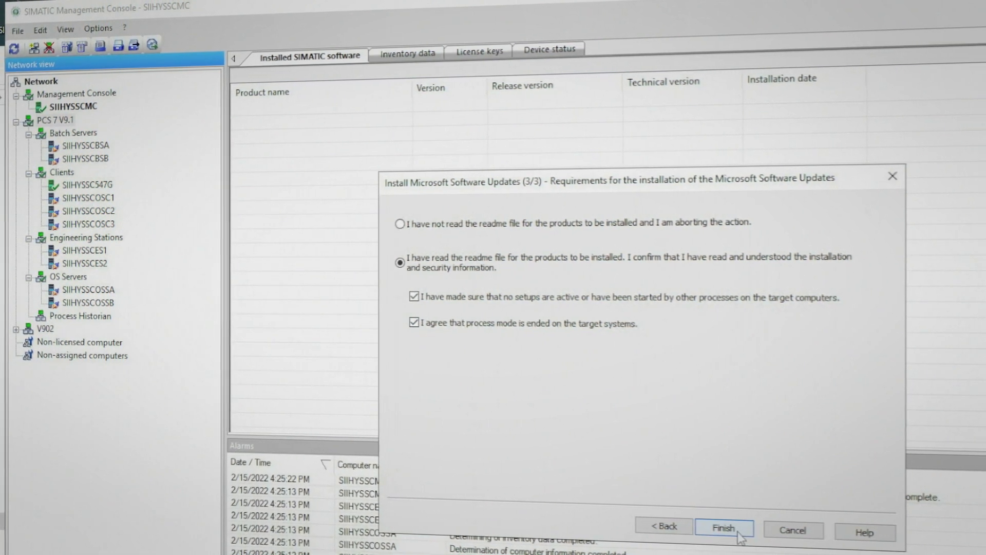
click(726, 529)
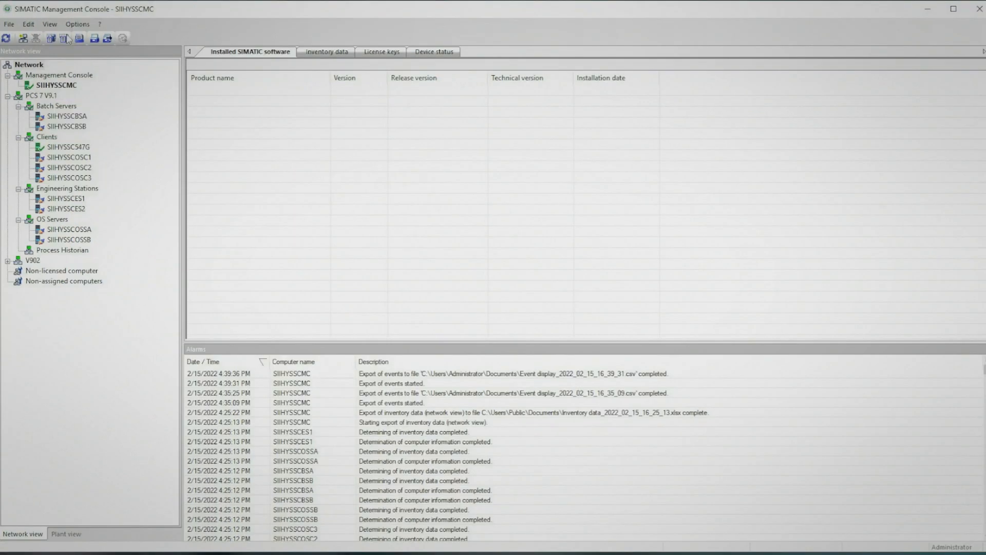
- Show the Event display of Windows Defender events and export the listed events to a file
click(50, 24)
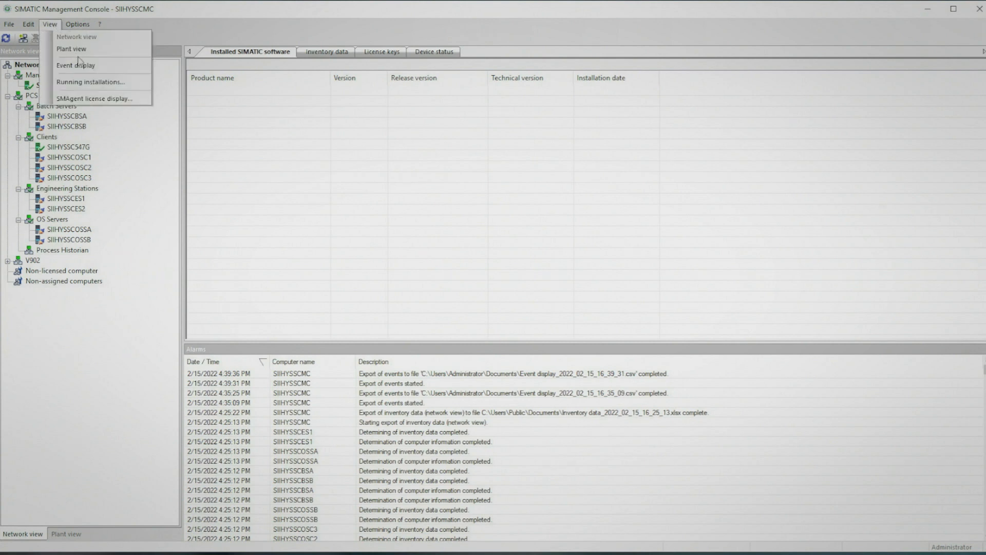
click(79, 66)
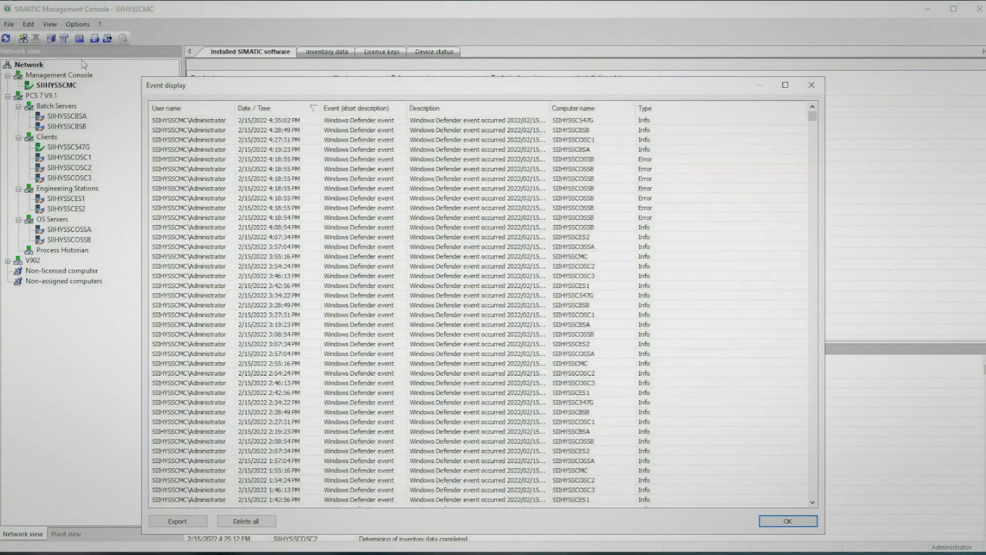
mouse_move(102, 81)
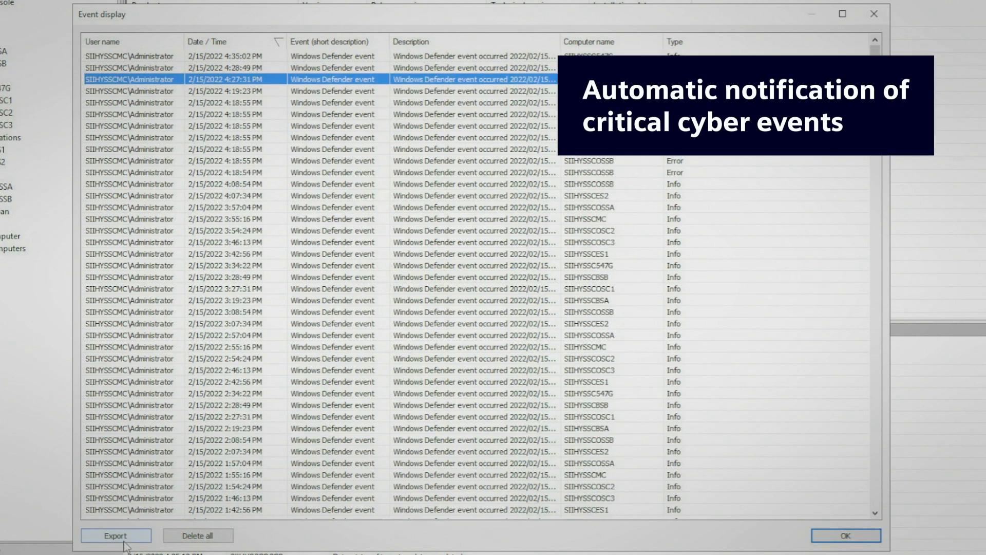
click(119, 536)
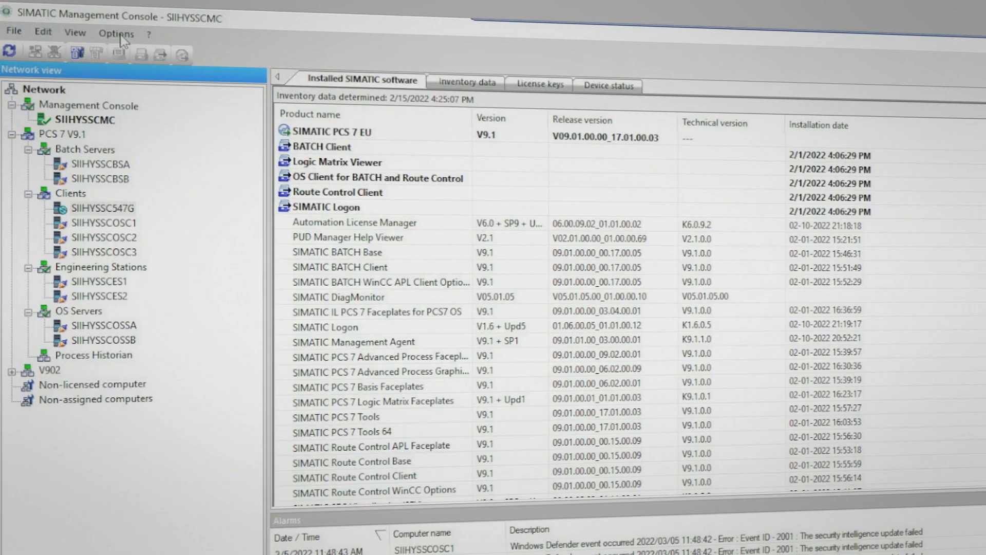
- View the E-mail settings tab in the console's Options > Settings dialog
click(117, 33)
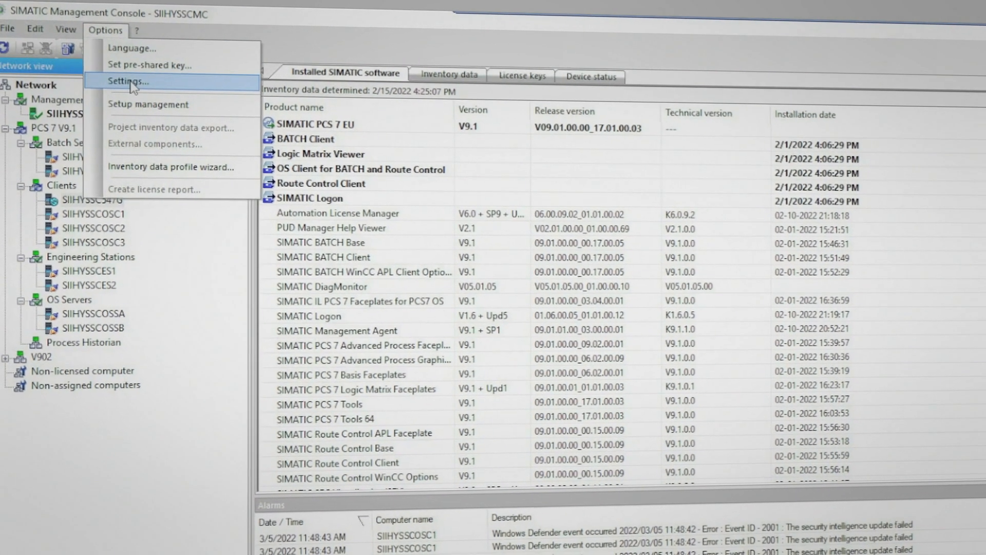
click(128, 81)
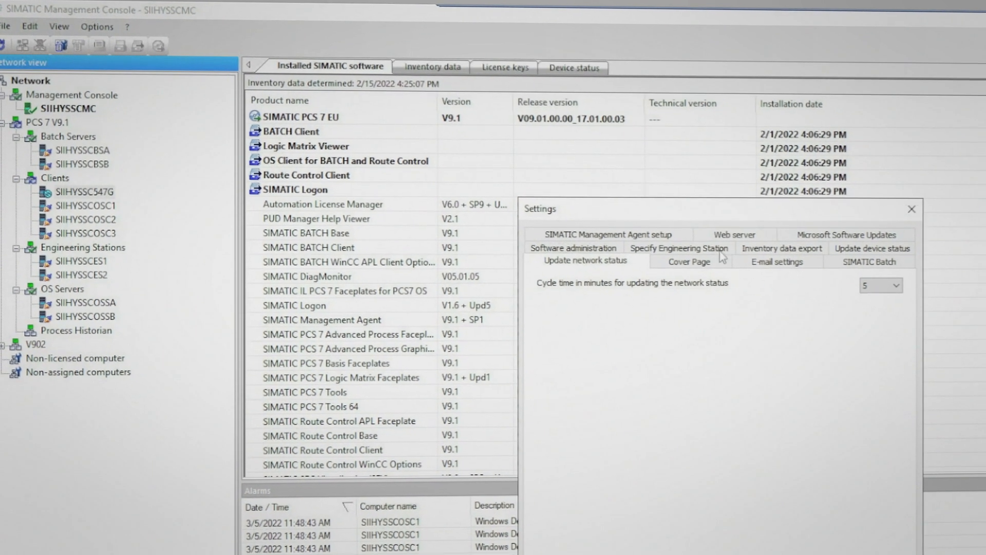
click(779, 261)
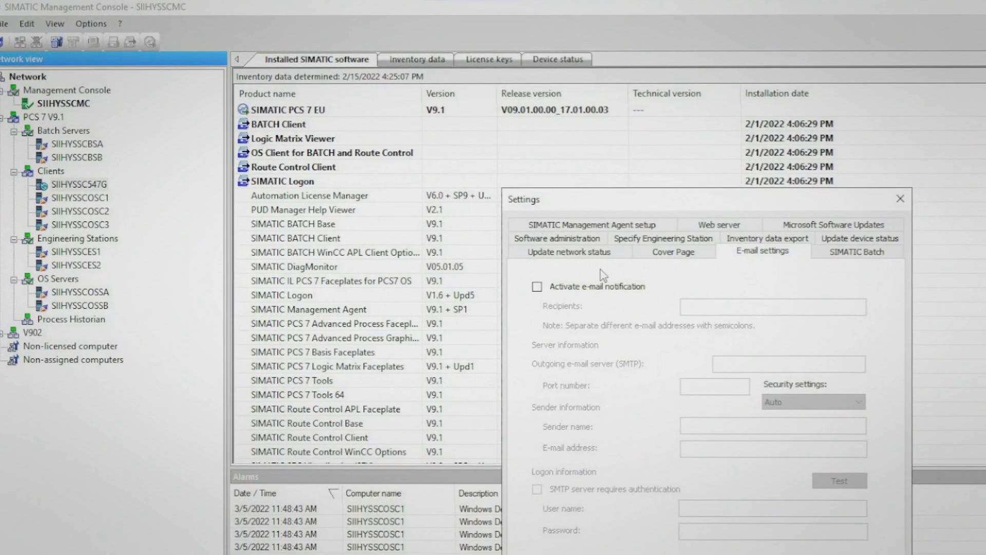
click(538, 287)
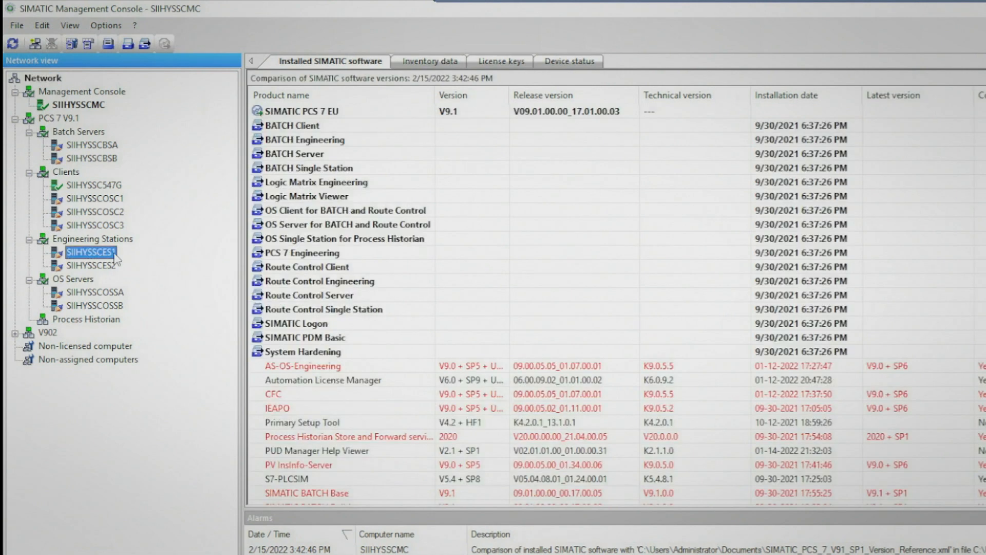
- Bring up the context actions for engineering station SIIHYSSCES1 to compare software versions
right_click(82, 252)
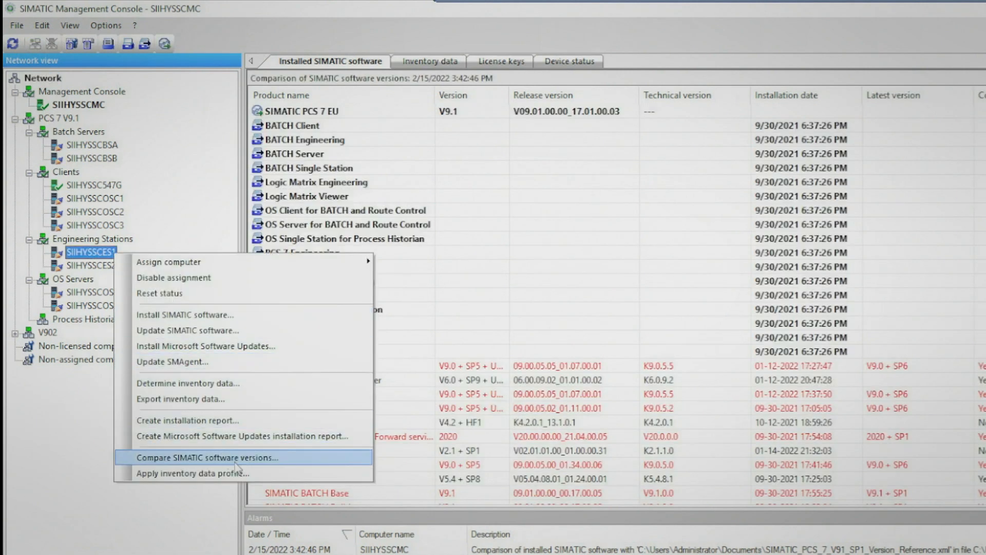